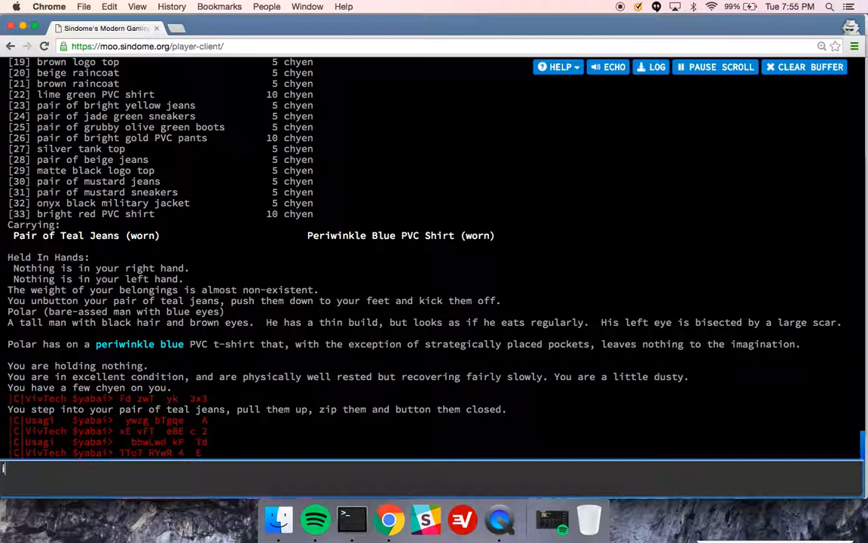
# List the inventory with inv, showing teal jeans and periwinkle PVC shirt worn, hands empty.
pyautogui.write('inv')
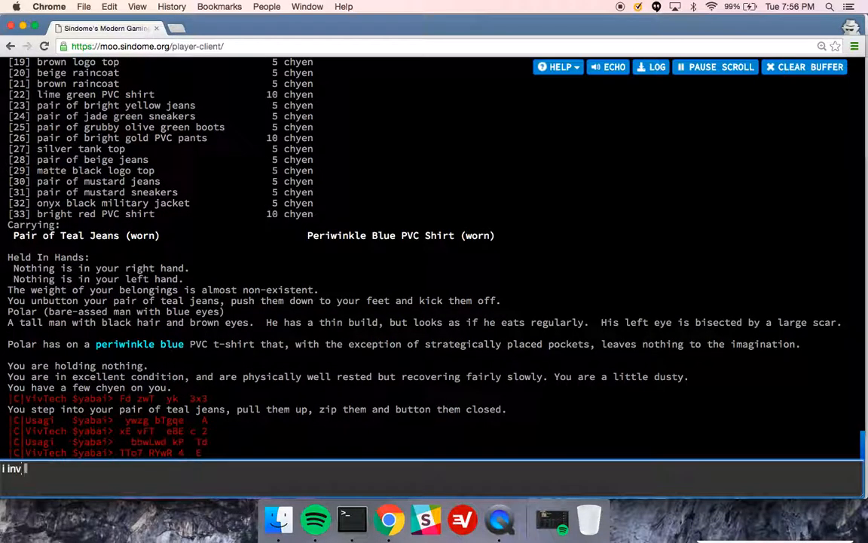
pyautogui.write('inventory')
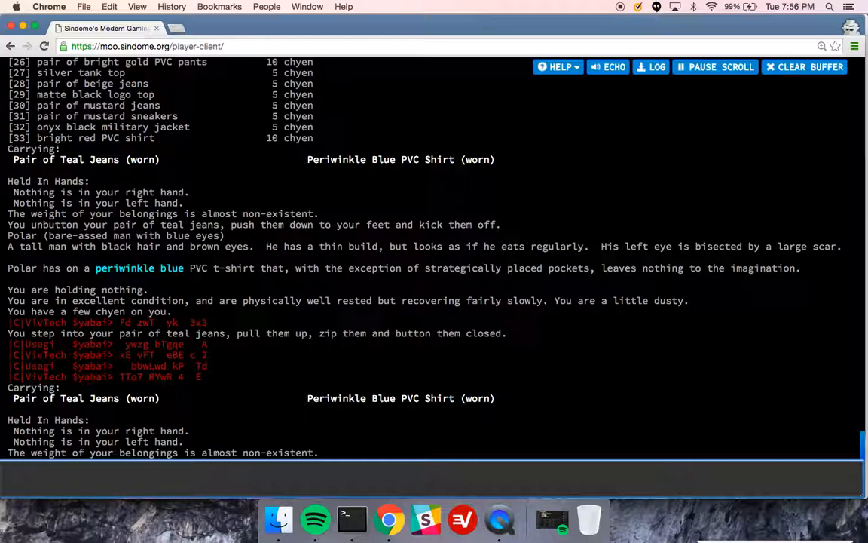
# Examine the teal jeans to list their verbs: remove, tease, trash and inspect.
pyautogui.write('examine')
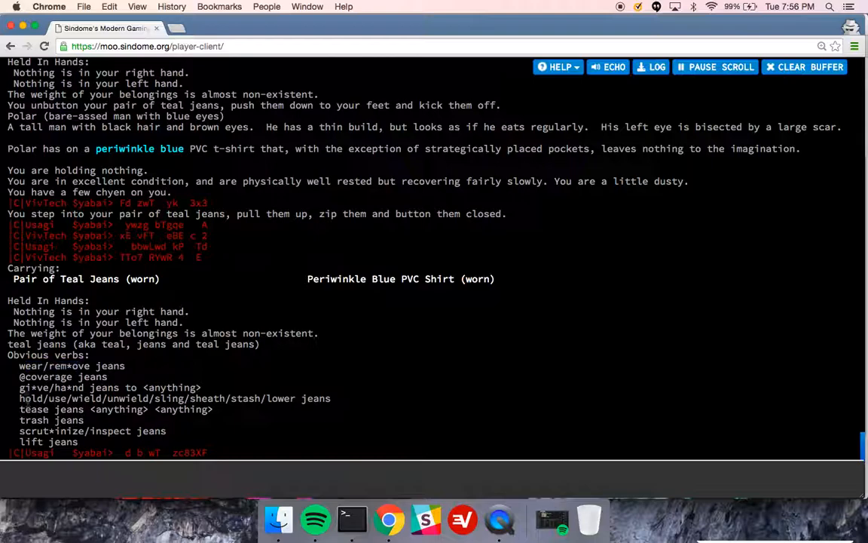
pyautogui.moveTo(223, 386)
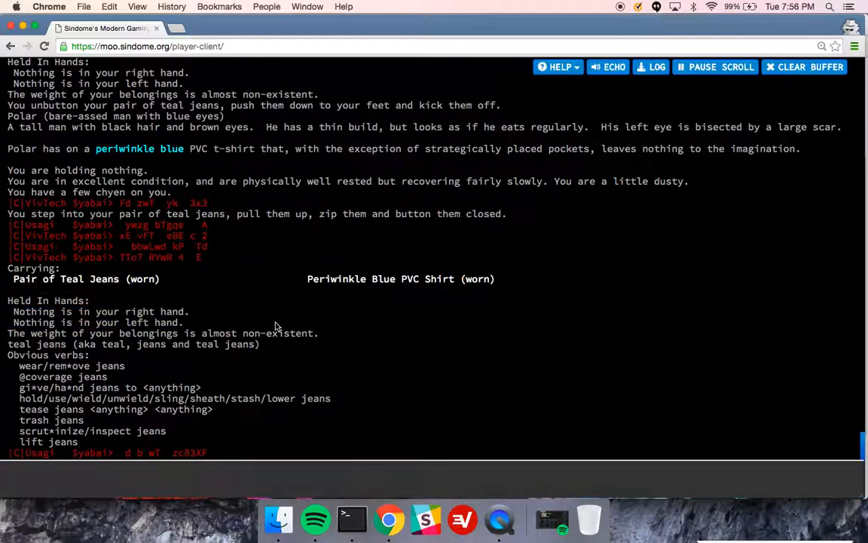
pyautogui.moveTo(230, 389)
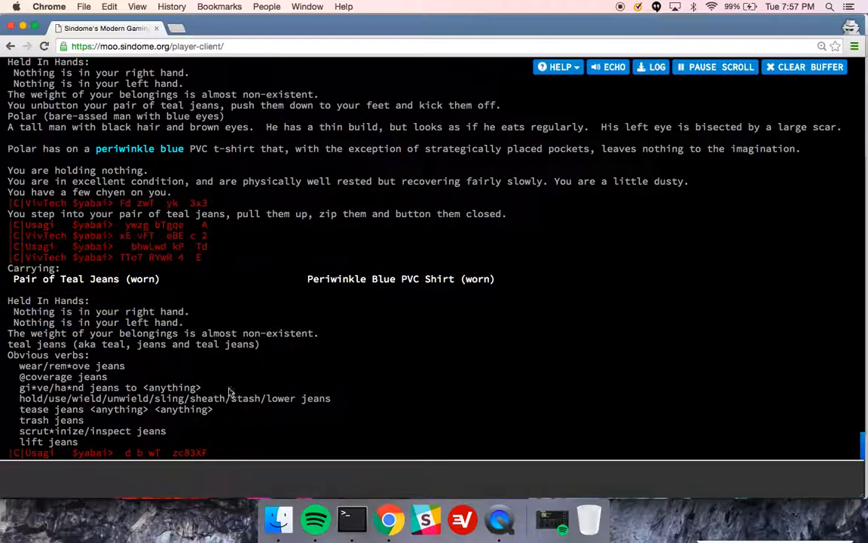
pyautogui.moveTo(187, 422)
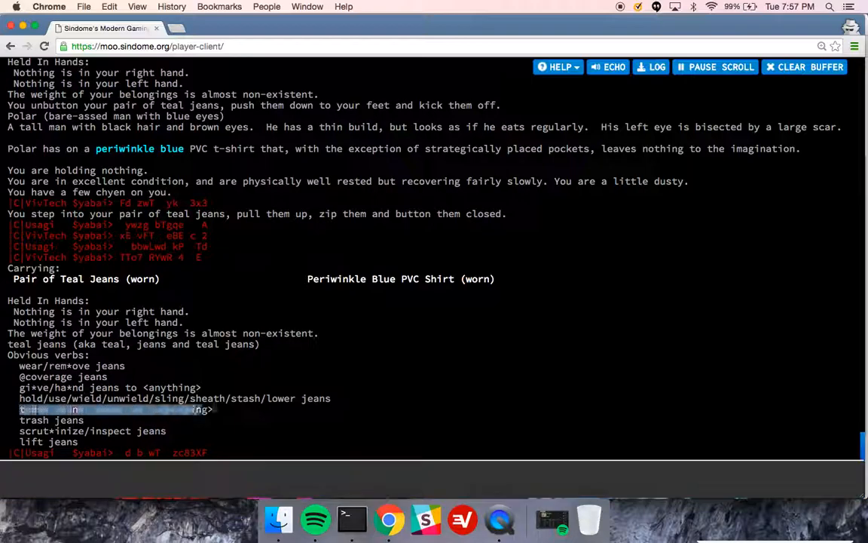
# Tease, trash and inspect the jeans, getting the worn-trash refusal and their size, weight and worth.
pyautogui.write('tease je')
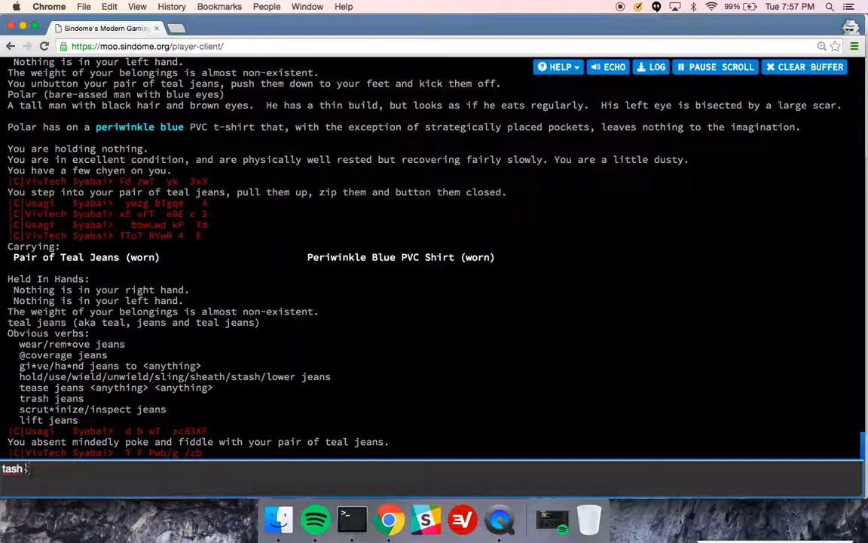
pyautogui.write('rash jea')
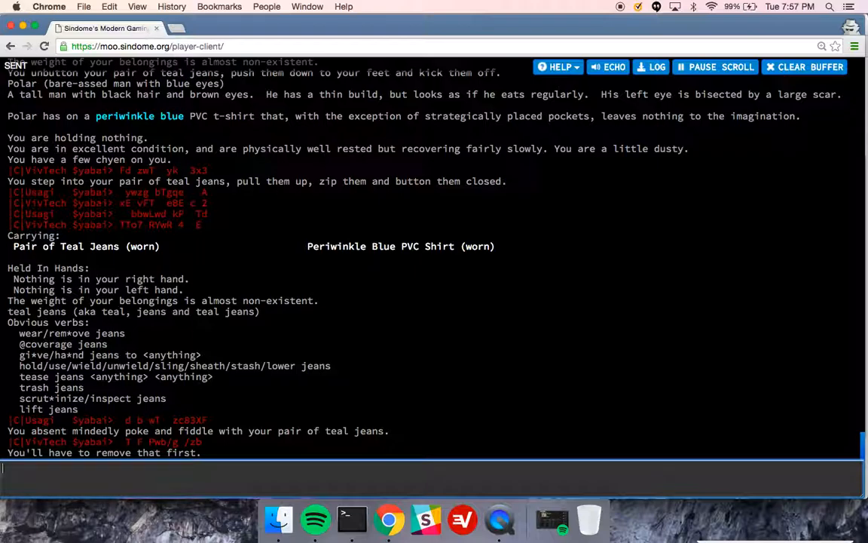
pyautogui.write('ins')
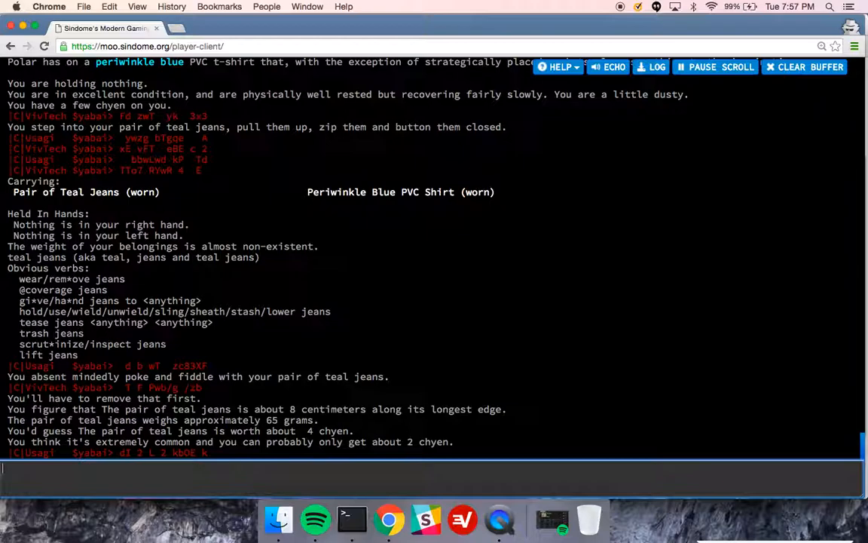
pyautogui.moveTo(299, 473)
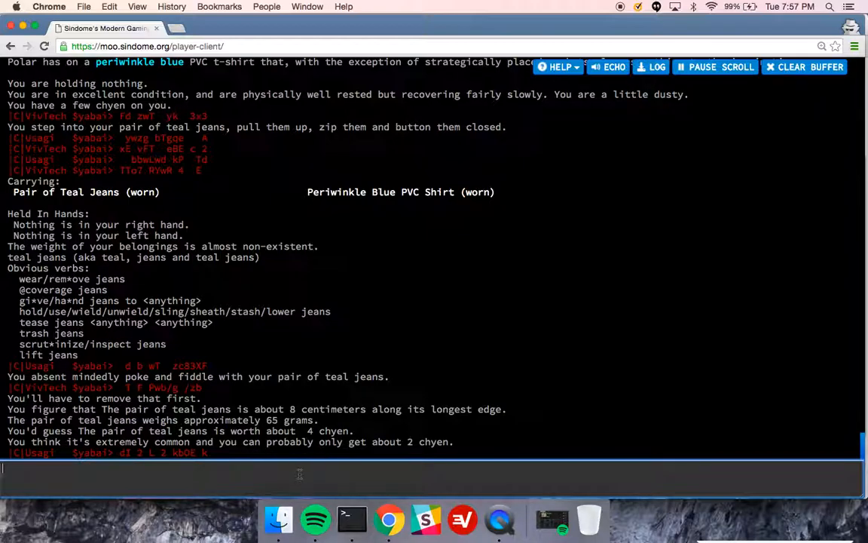
pyautogui.moveTo(339, 449)
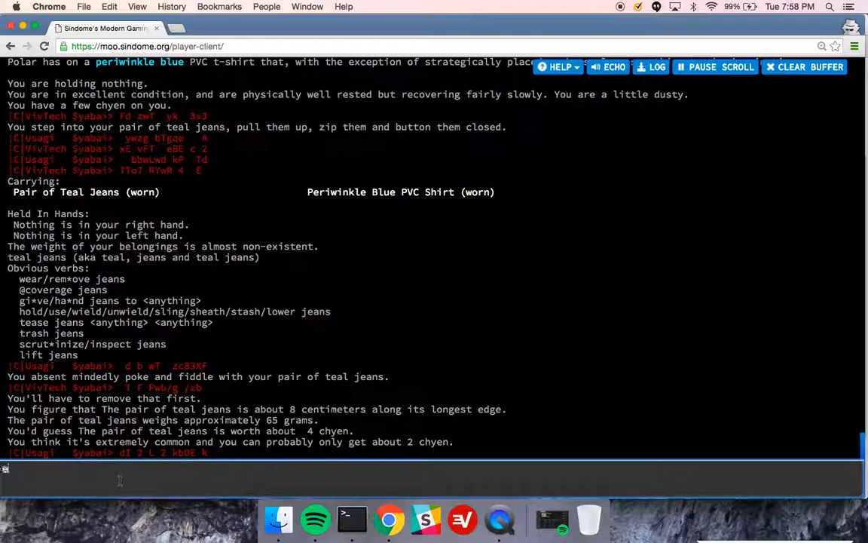
# Examine me and read through the full player command list.
pyautogui.write('exam')
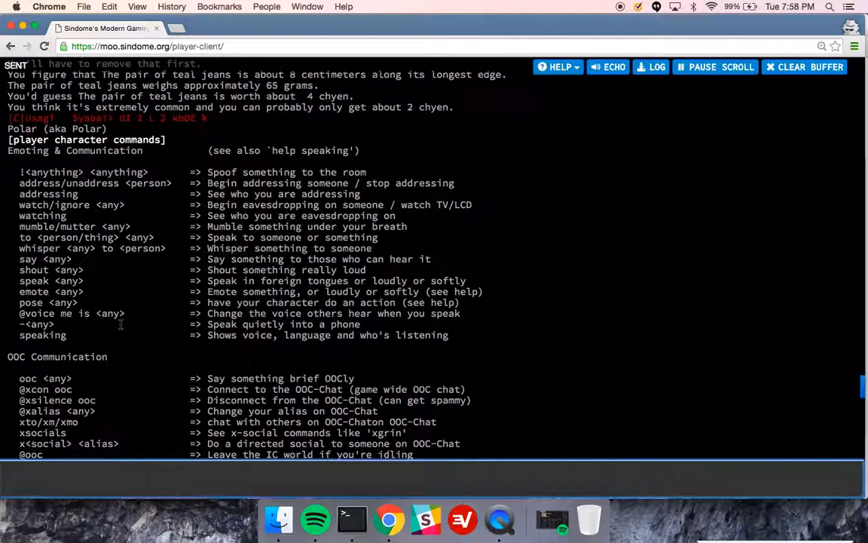
pyautogui.scroll(-3)
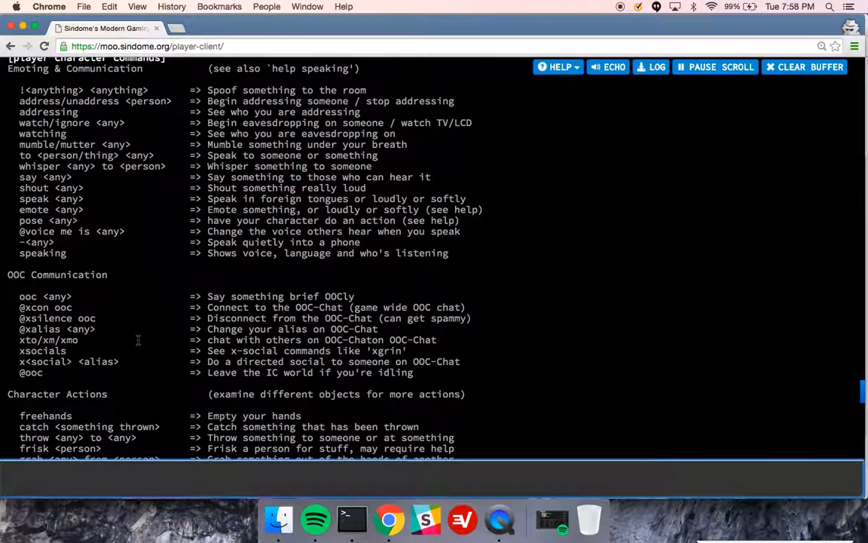
pyautogui.scroll(-3)
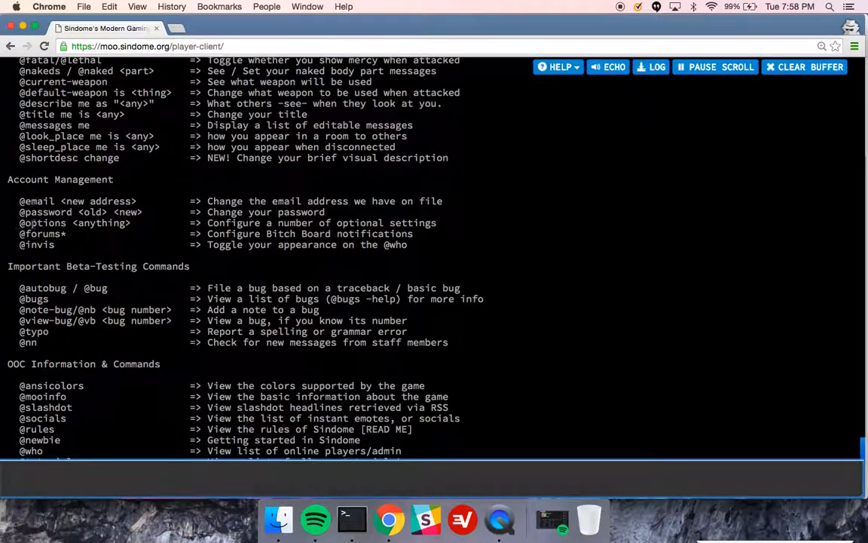
pyautogui.scroll(-3)
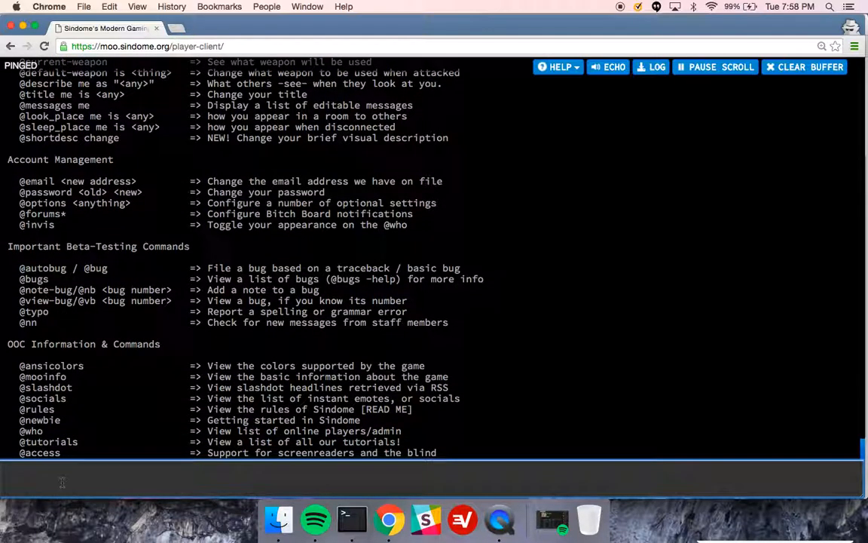
pyautogui.write('help @nas')
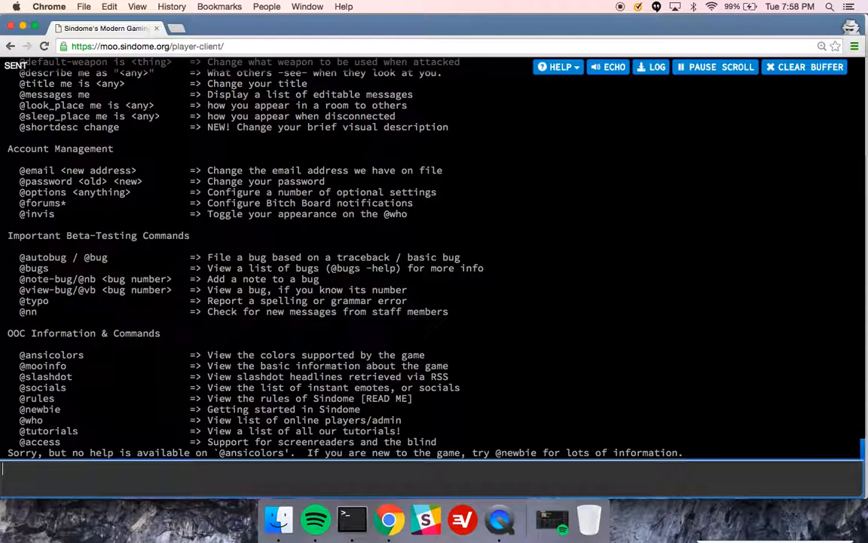
pyautogui.write('help @soci')
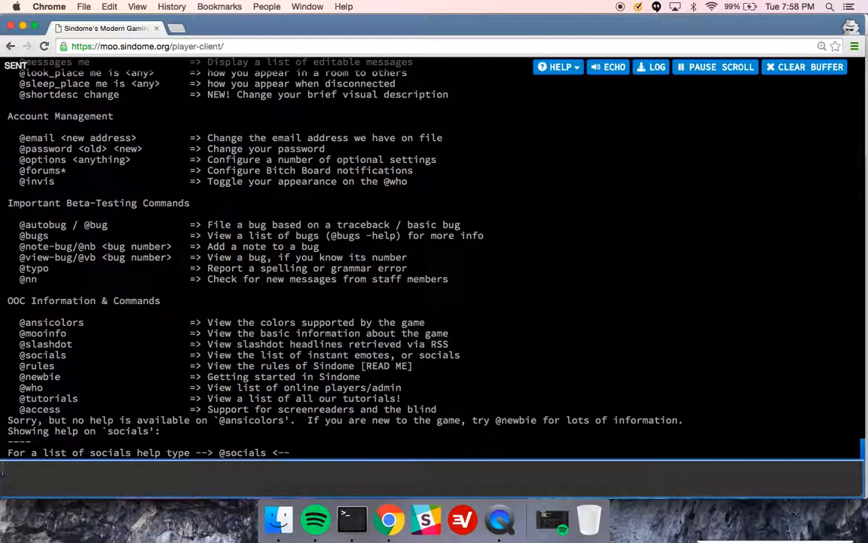
pyautogui.write('@socials')
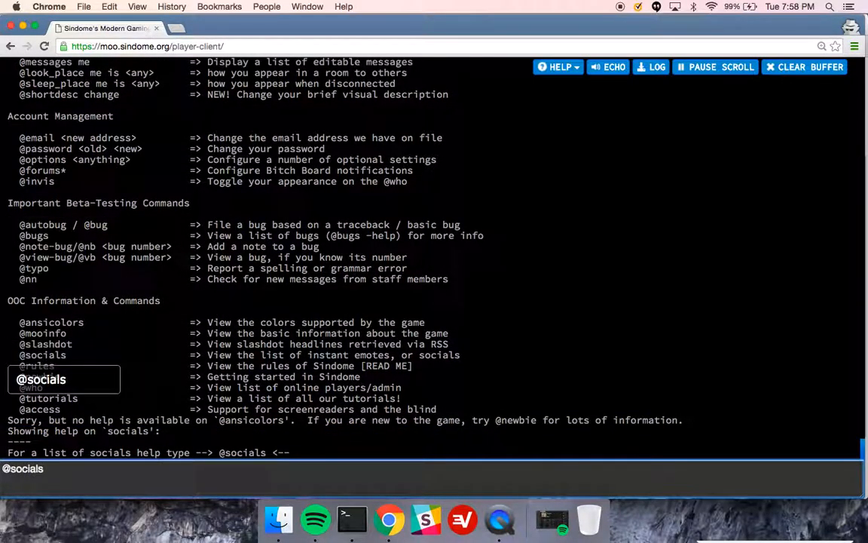
pyautogui.press('Enter')
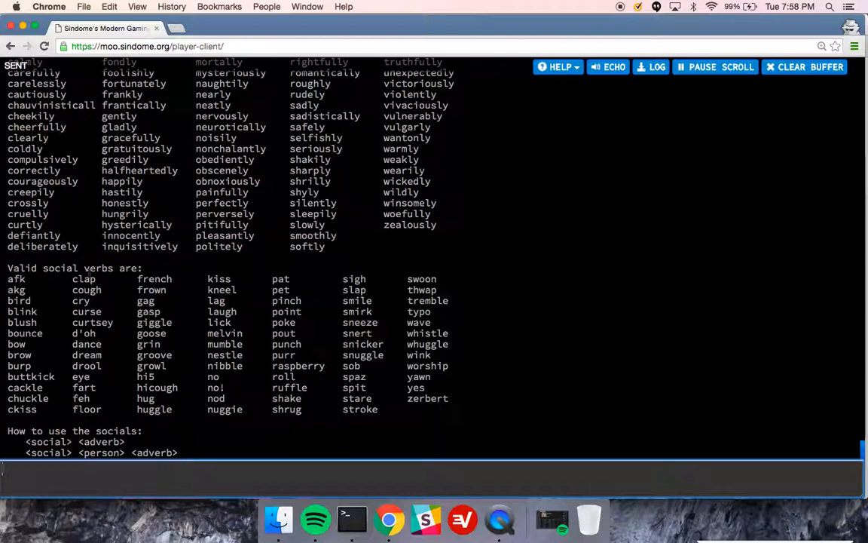
pyautogui.write('af')
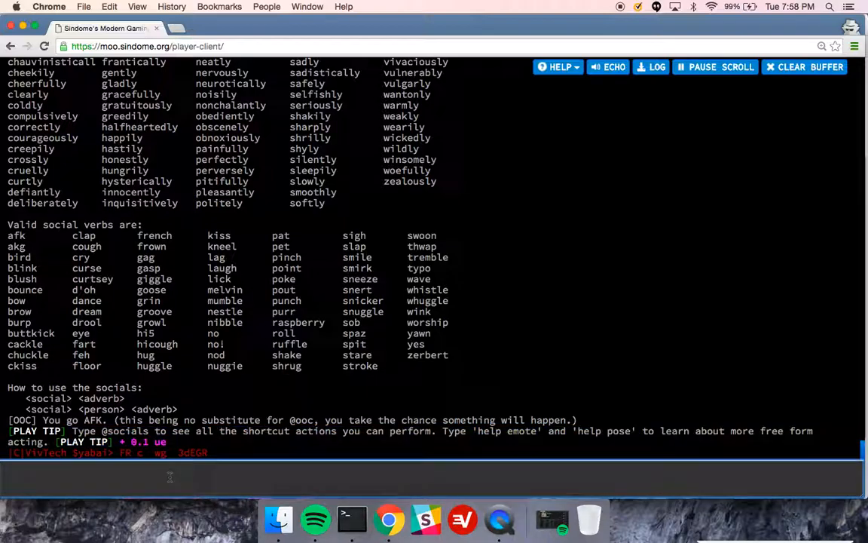
pyautogui.moveTo(160, 502)
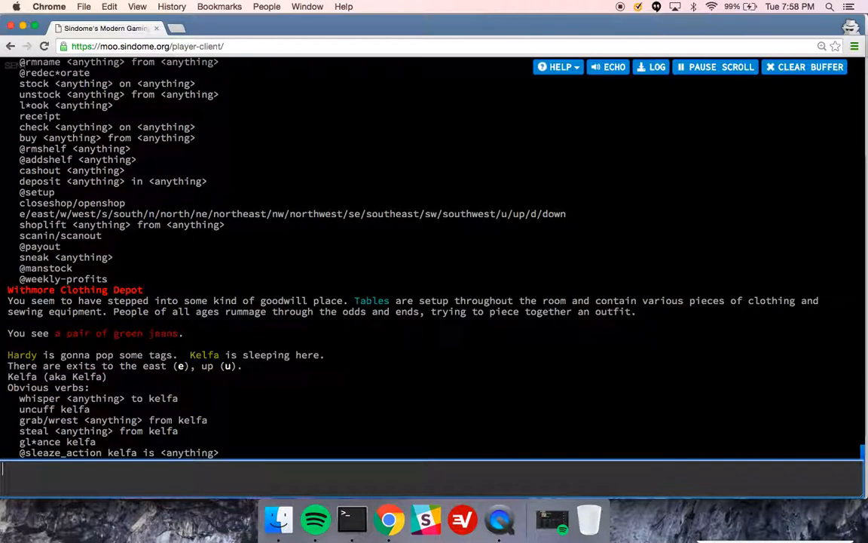
# Examine the second jeans to list the green jeans' verbs after a misspelled attempt.
pyautogui.write('e')
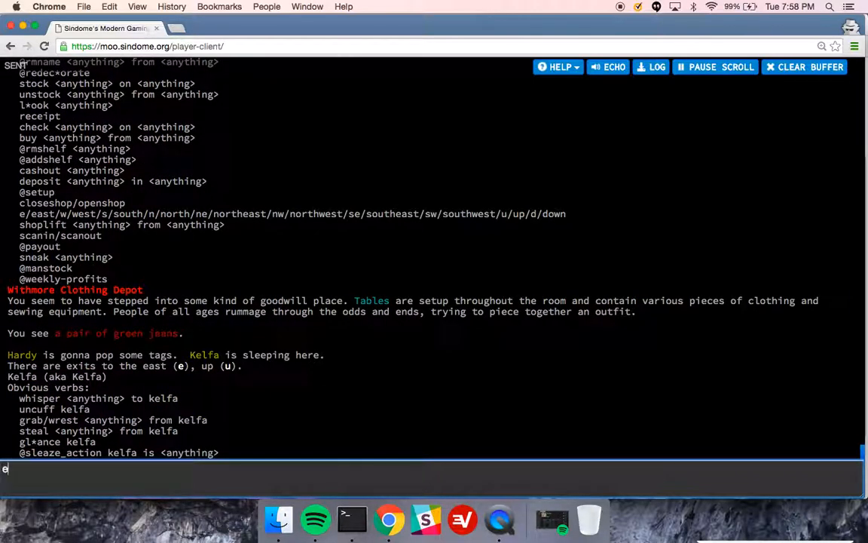
pyautogui.write('x')
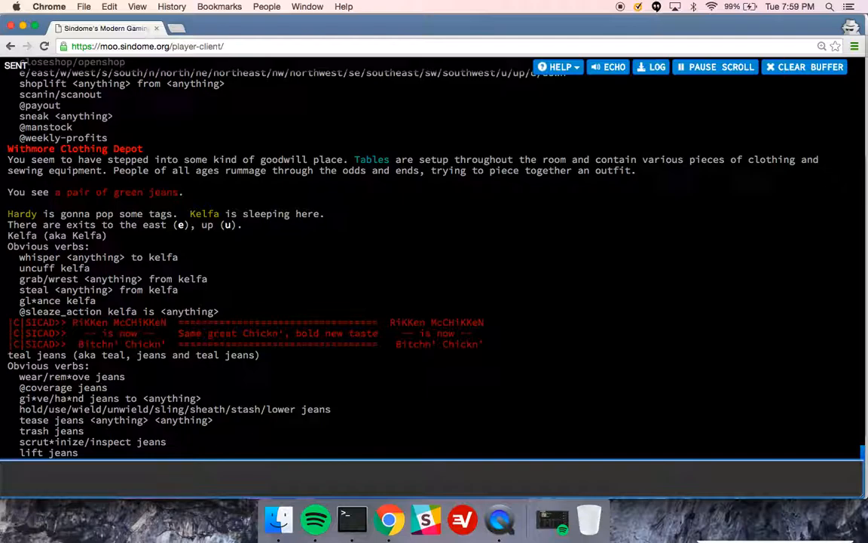
pyautogui.write('inspe')
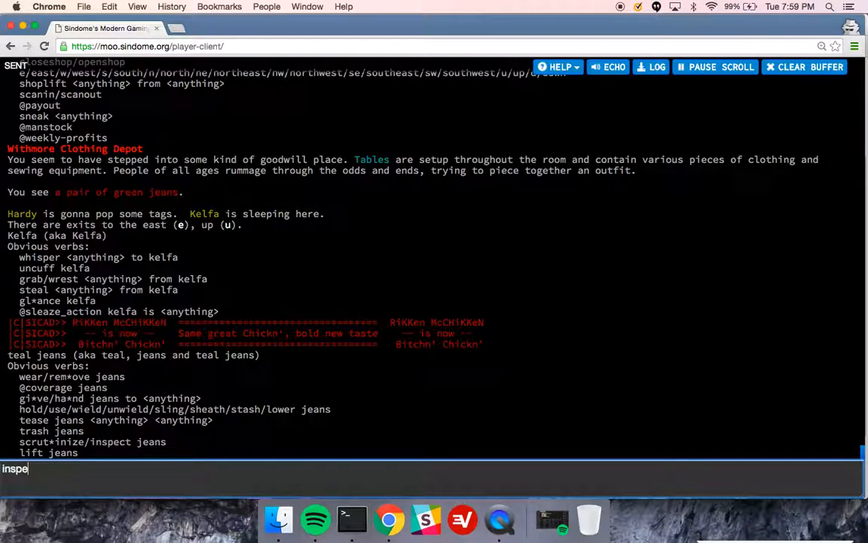
pyautogui.write('exam second')
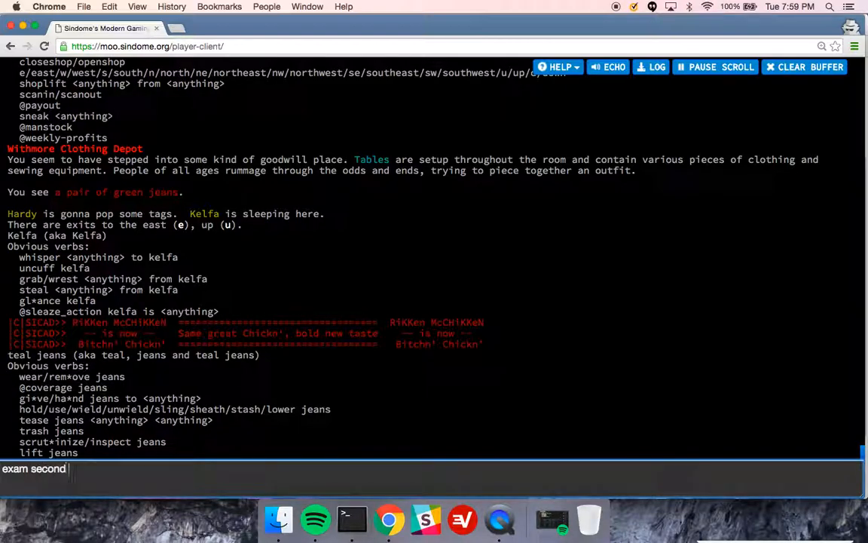
pyautogui.press('Enter')
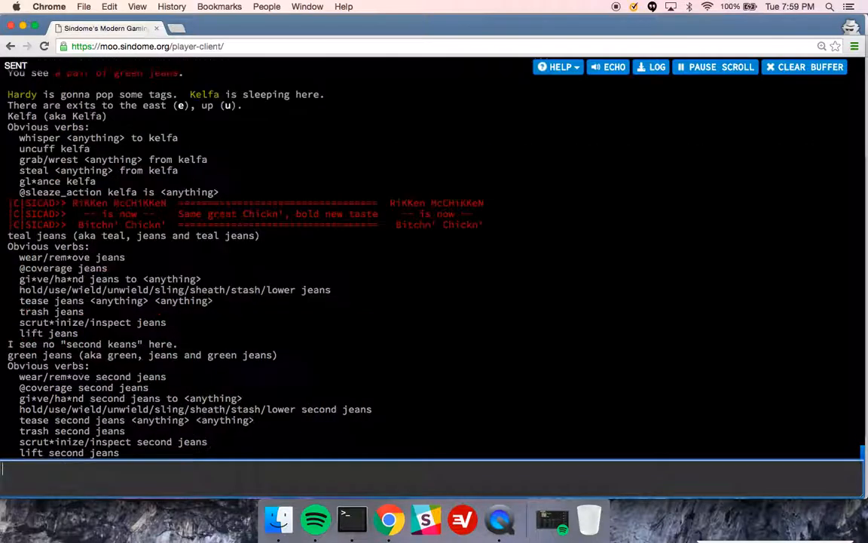
# Count the jeans, reporting two pairs: teal worn and green in the depot.
pyautogui.write('count je')
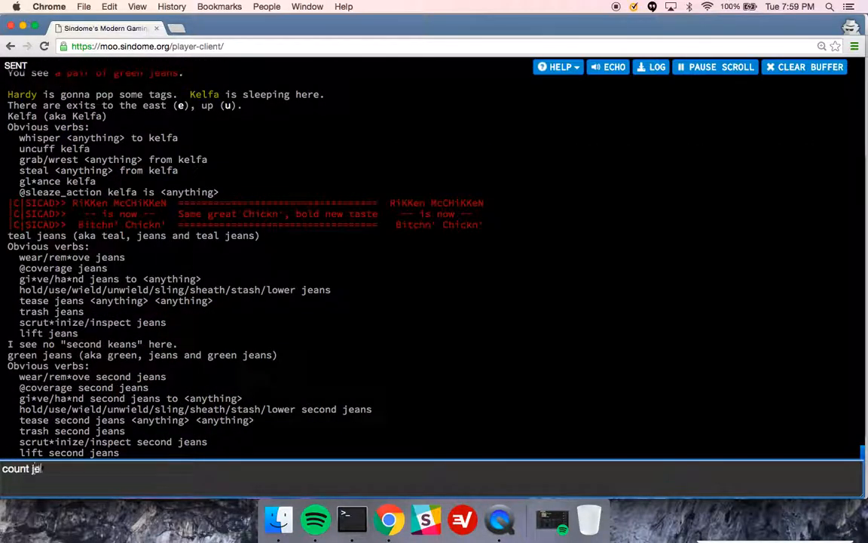
pyautogui.press('Return')
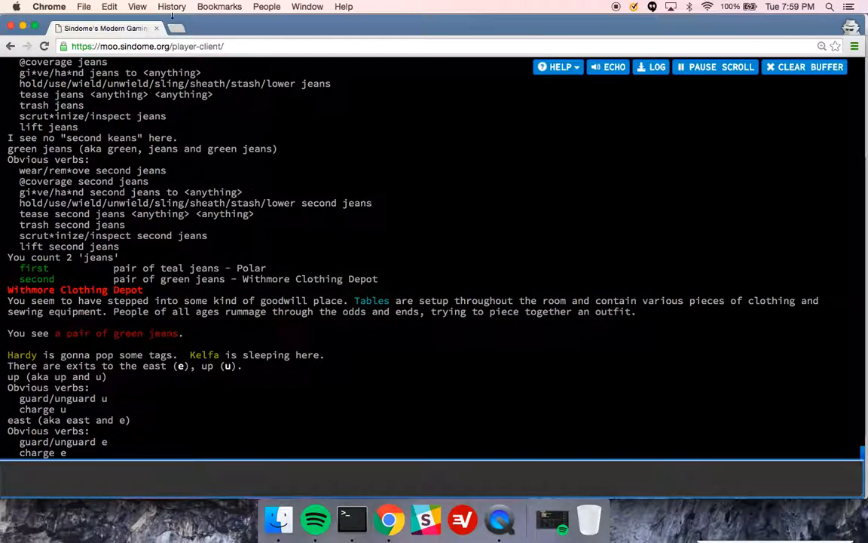
pyautogui.moveTo(355, 151)
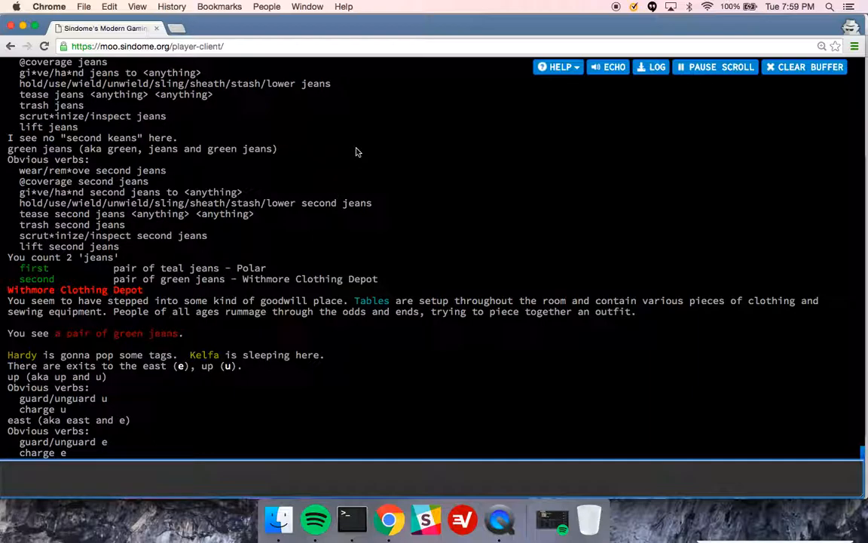